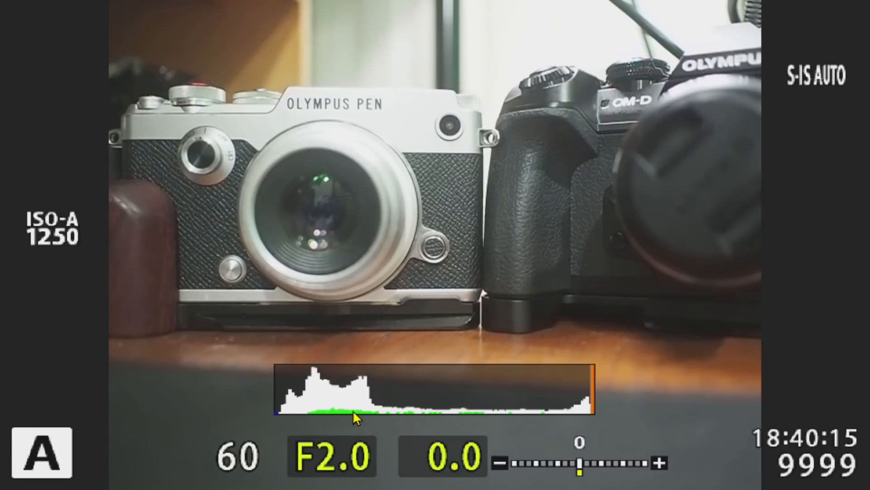
mouse_move(436, 209)
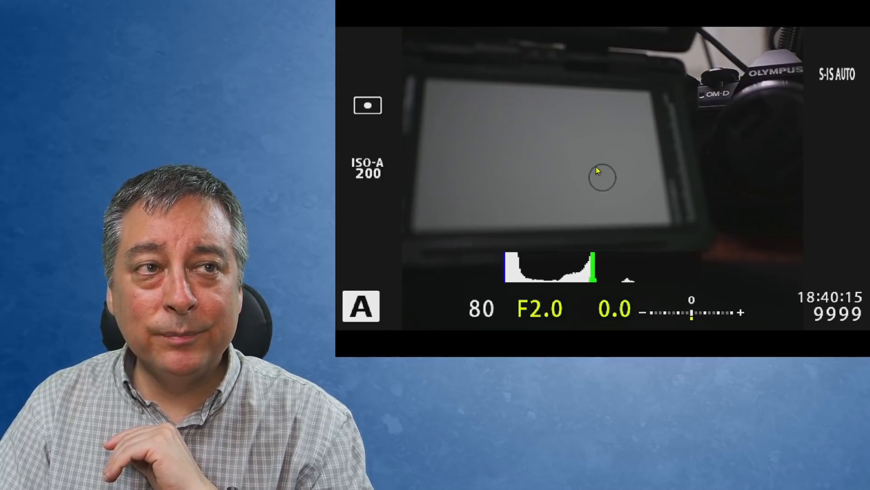
mouse_move(602, 177)
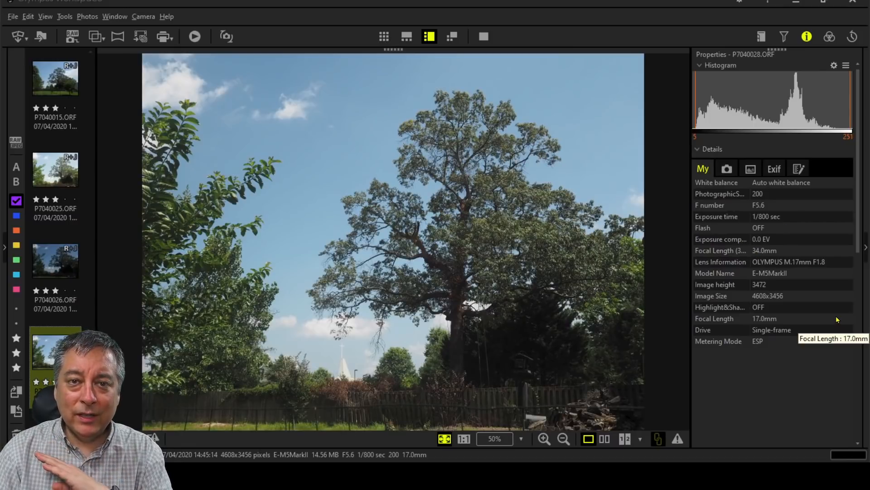
mouse_move(754, 355)
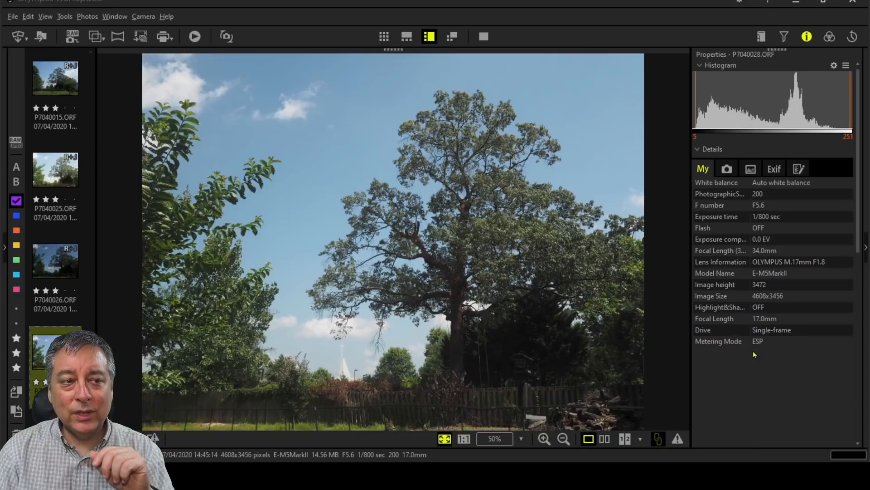
mouse_move(741, 359)
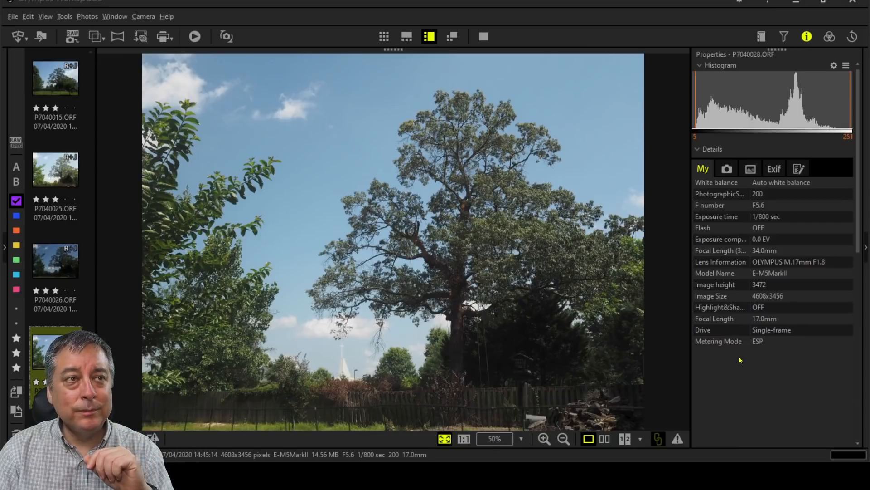
mouse_move(804, 89)
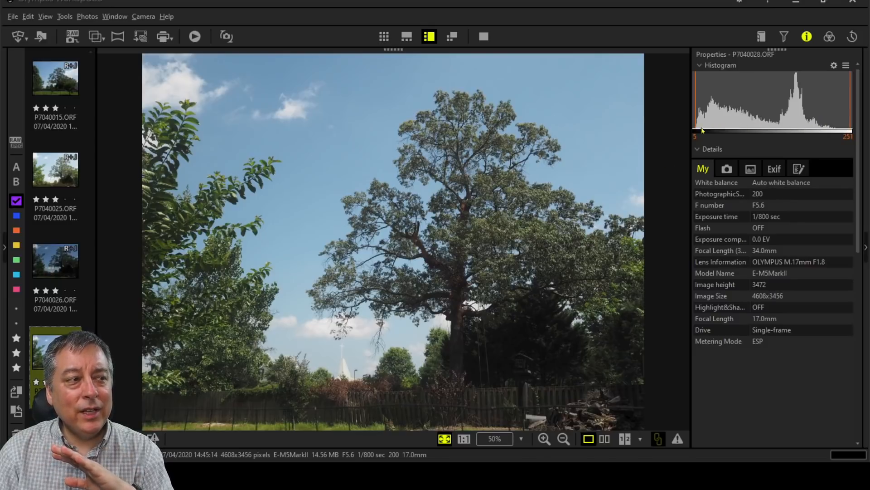
mouse_move(522, 334)
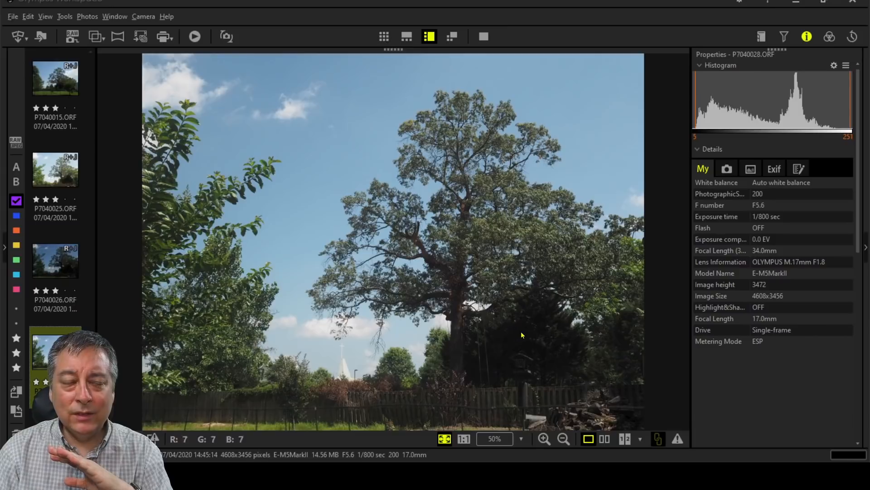
mouse_move(572, 335)
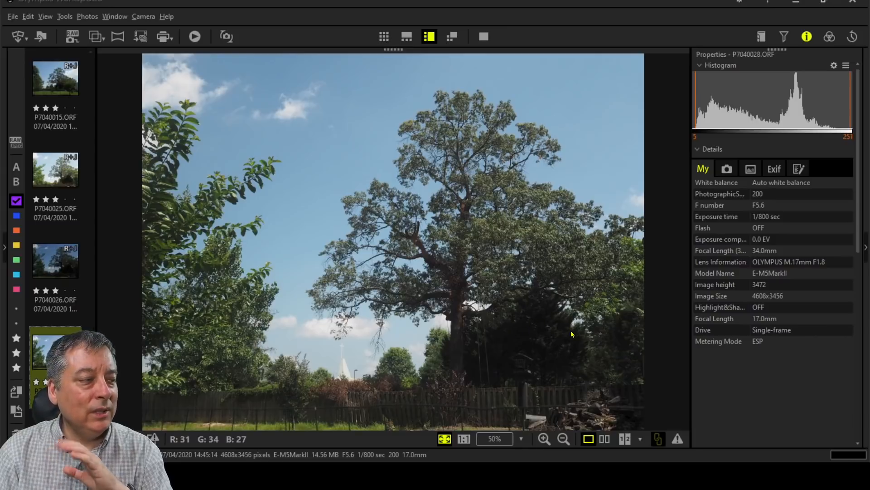
mouse_move(577, 323)
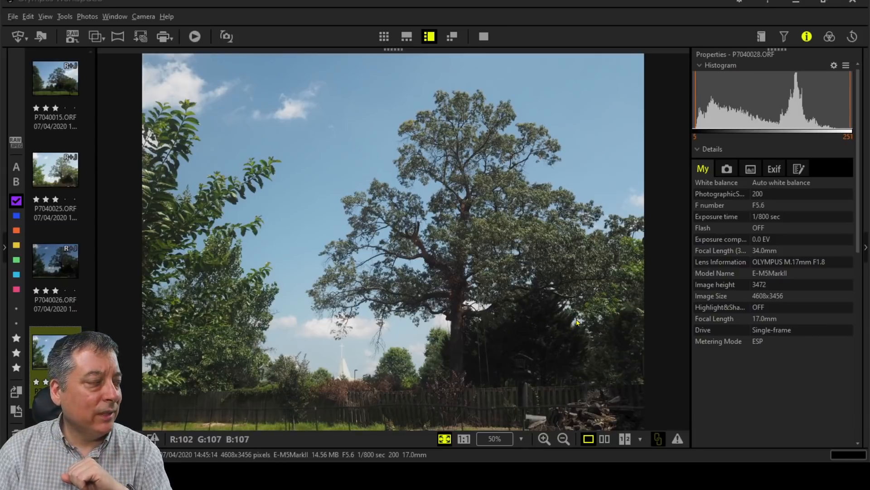
left_click(55, 260)
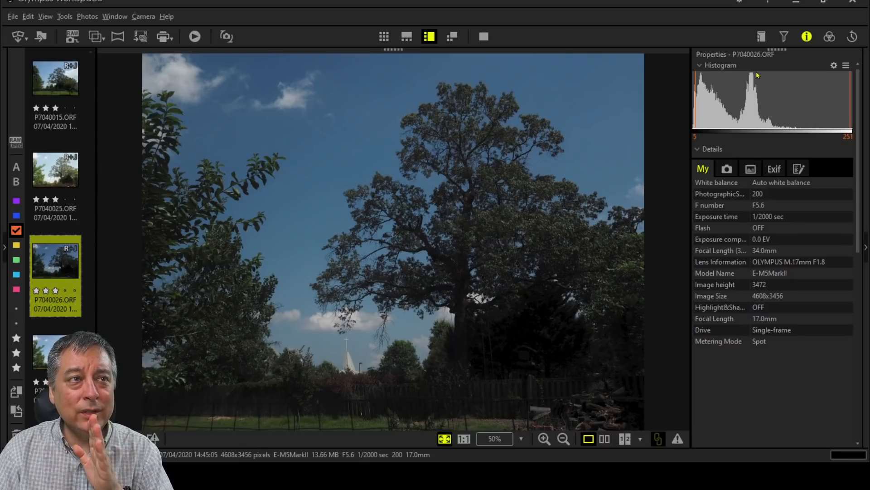
mouse_move(766, 134)
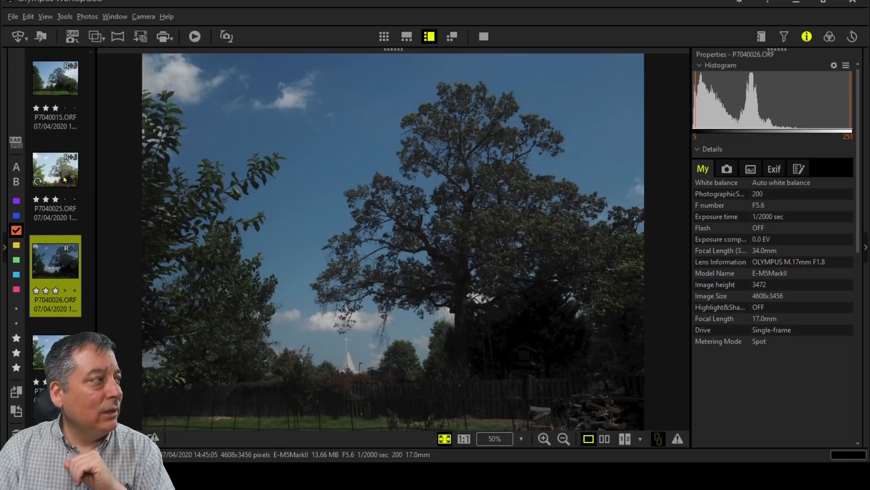
Display the spot highlight metered tree photo P7040025.ORF in the main viewer.
left_click(55, 170)
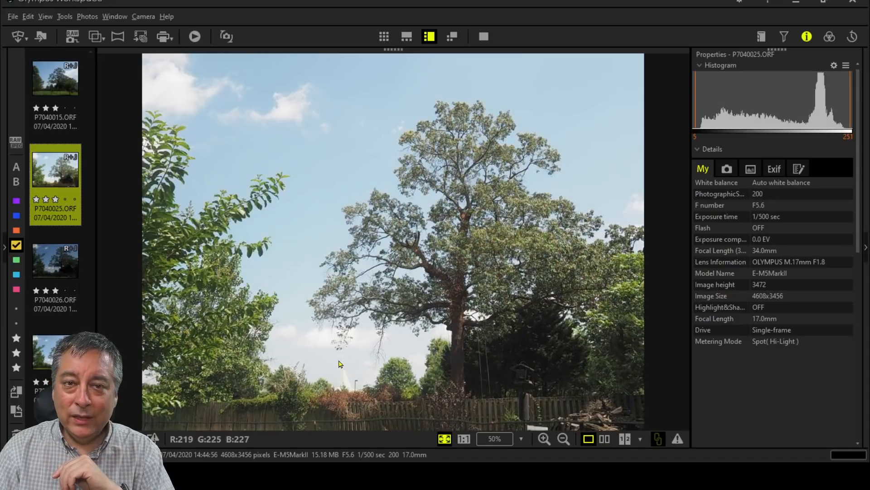
Check pixel readouts on P7040025, then display the spot shadow photo P7040015.ORF.
left_click(464, 438)
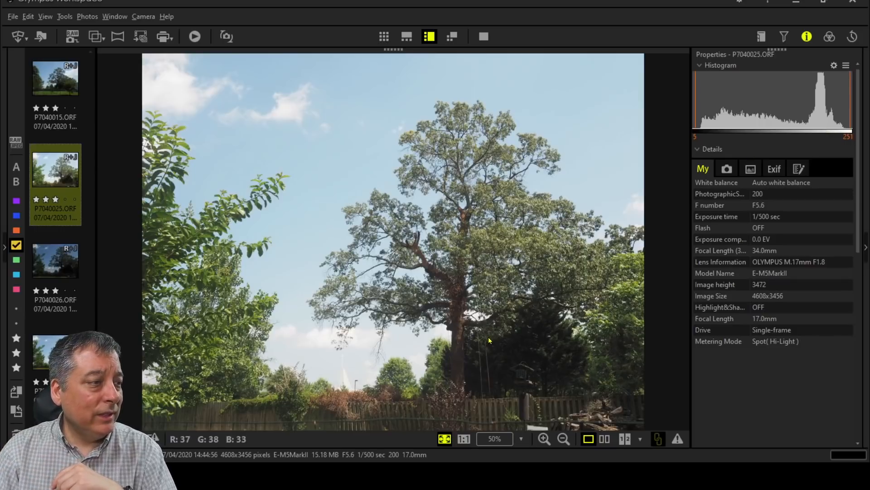
left_click(463, 438)
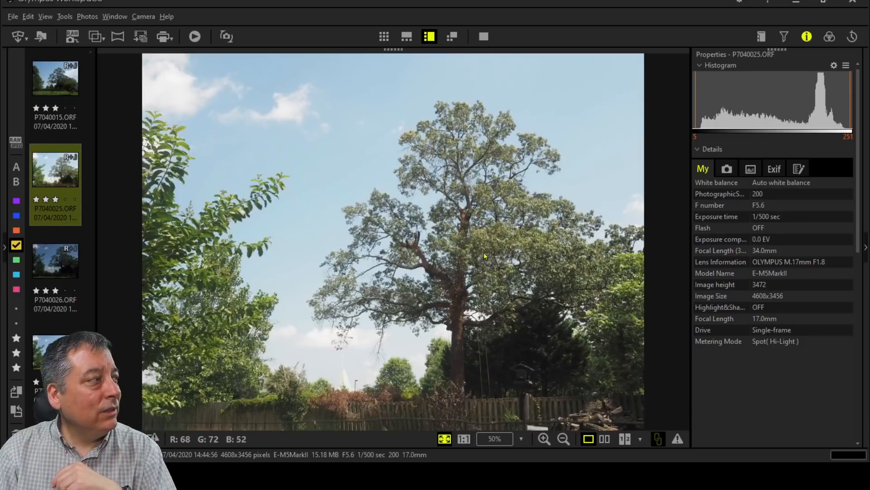
left_click(55, 76)
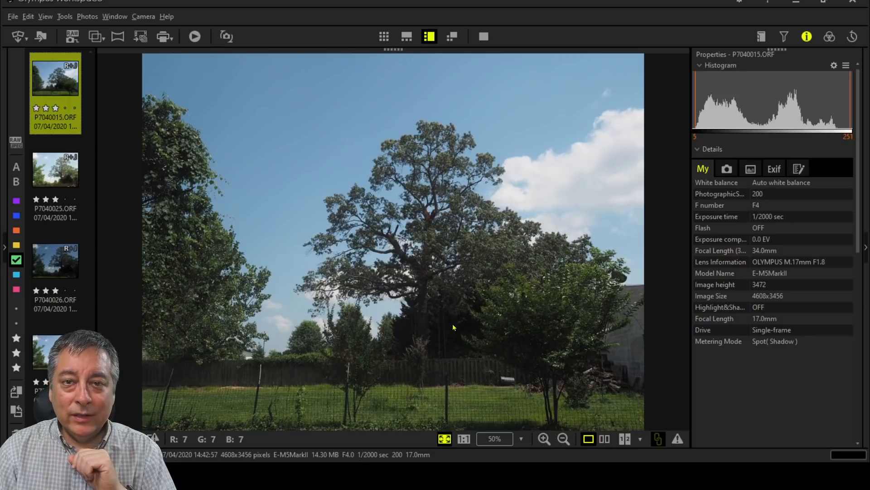
left_click(464, 439)
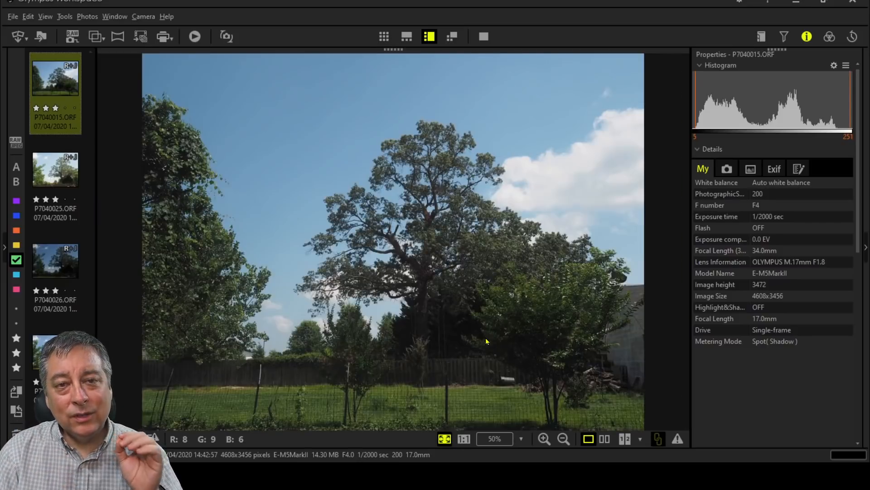
mouse_move(626, 156)
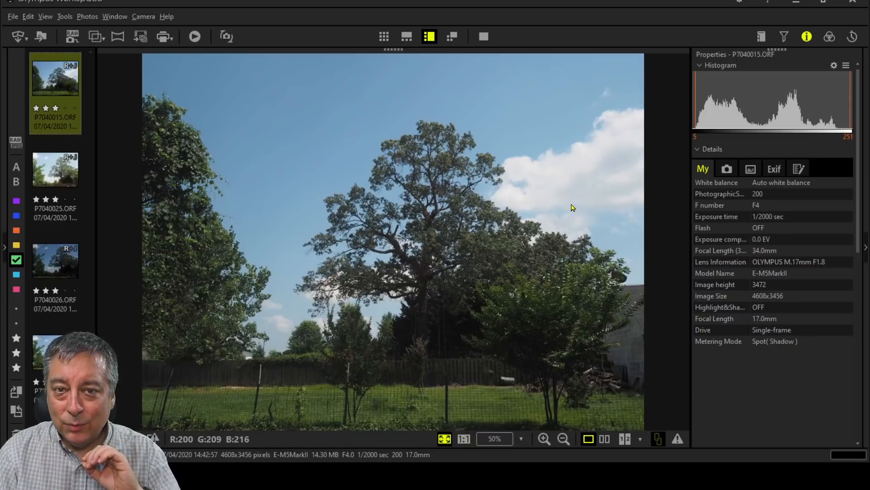
mouse_move(455, 342)
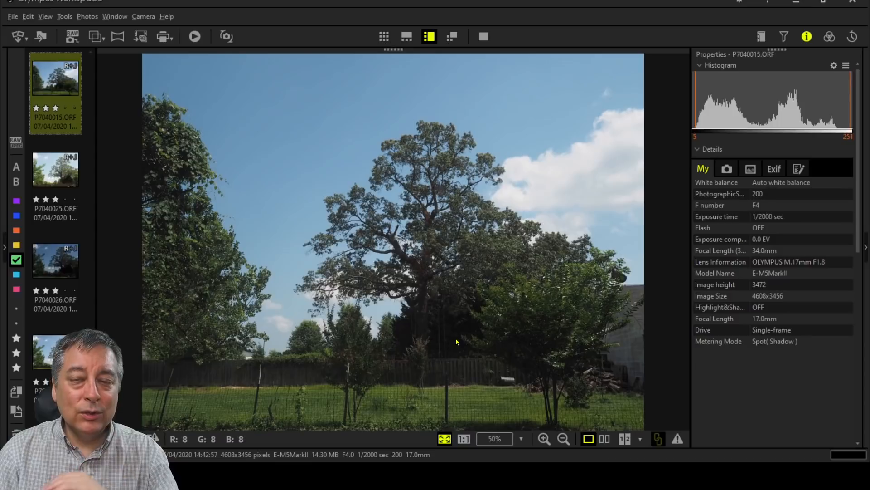